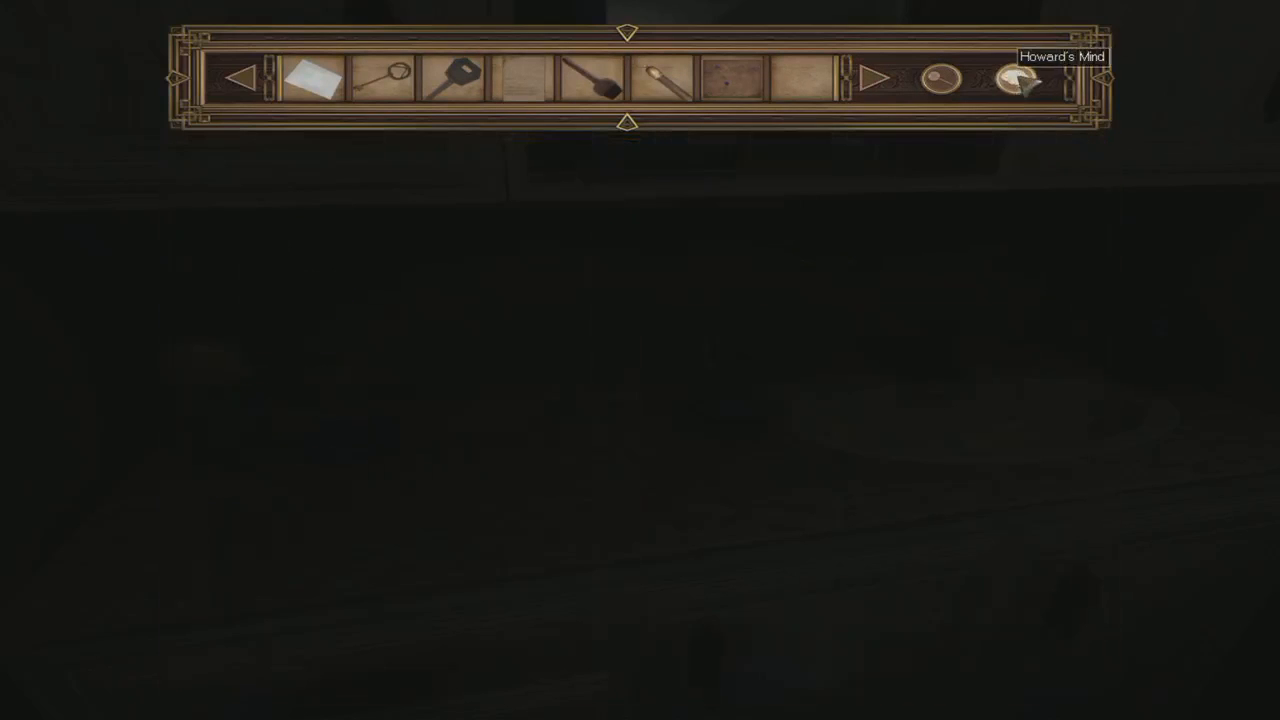
Bring up the inventory bar to review Howard's carried items, including Howard's Mind.
left_click(1020, 76)
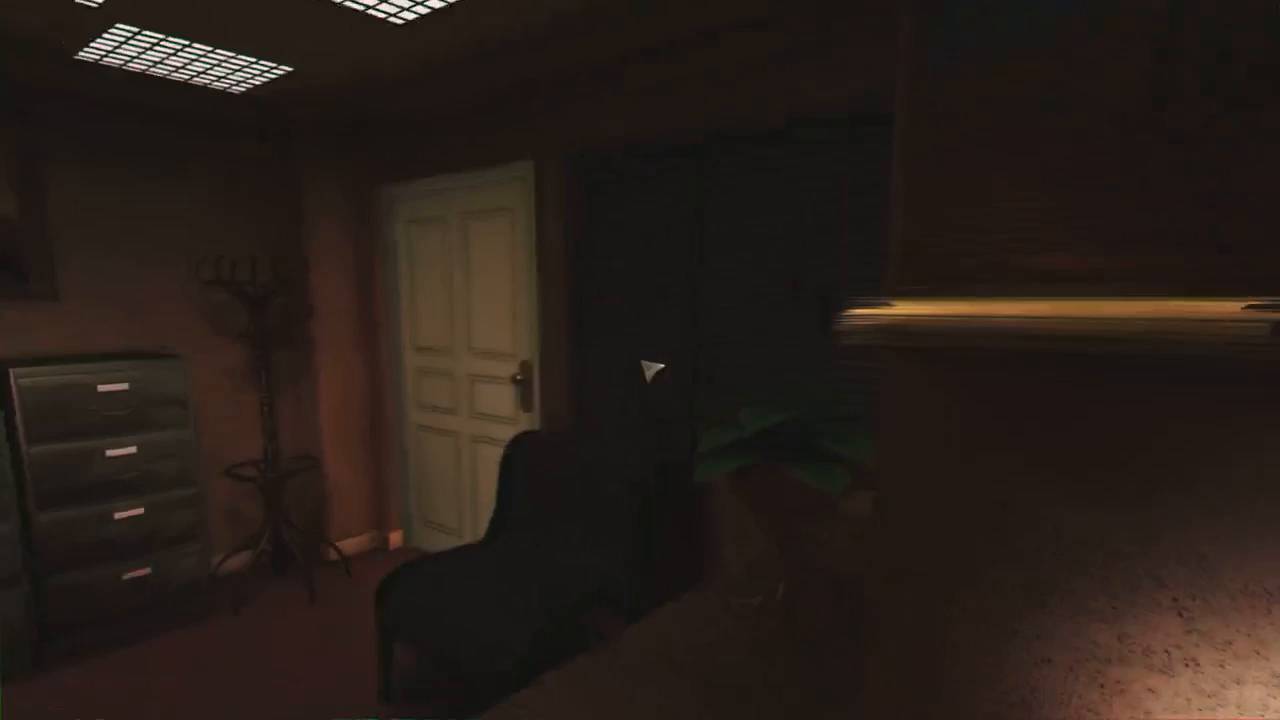
mouse_move(640, 360)
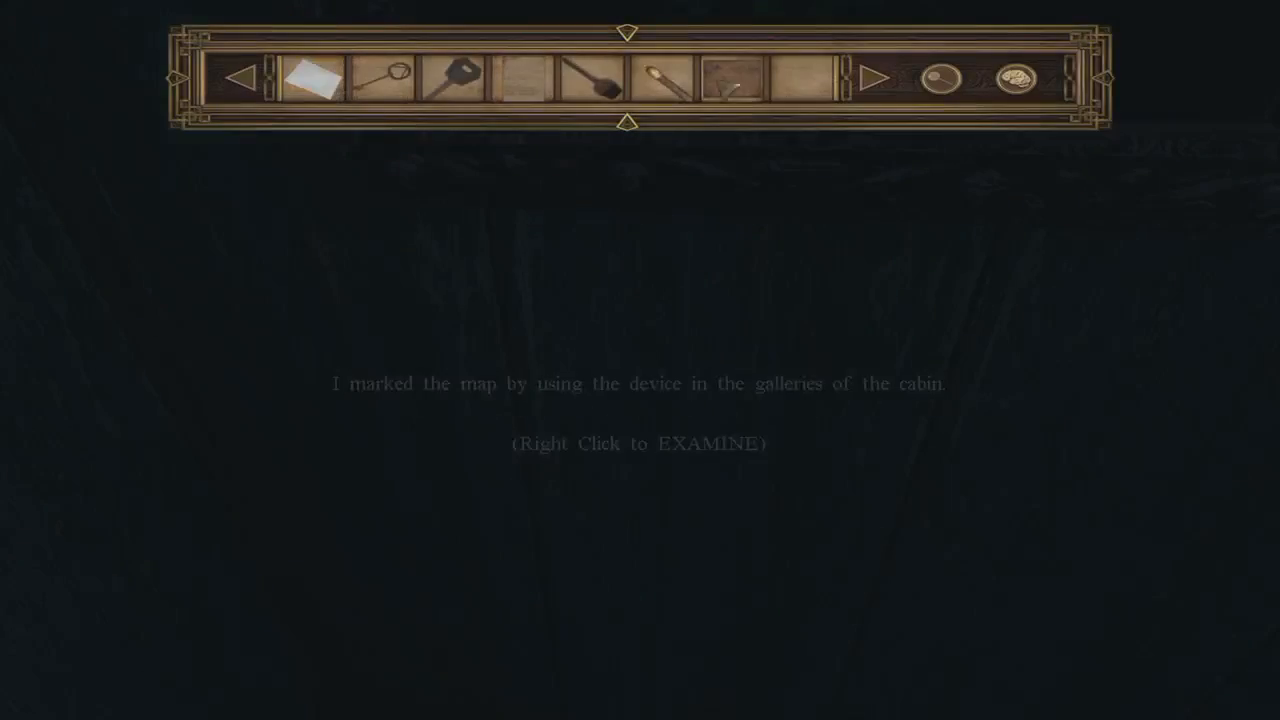
Examine the map item to read Howard's note about marking it with the gallery device.
right_click(310, 80)
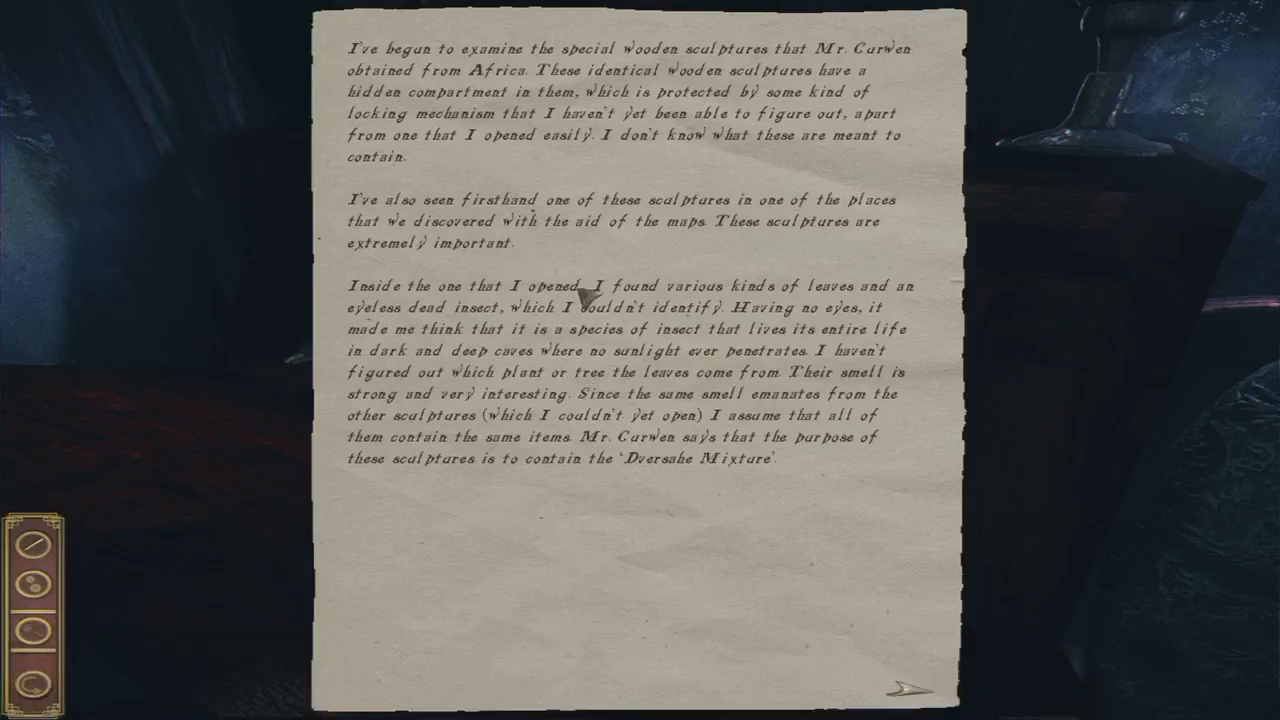
mouse_move(516, 328)
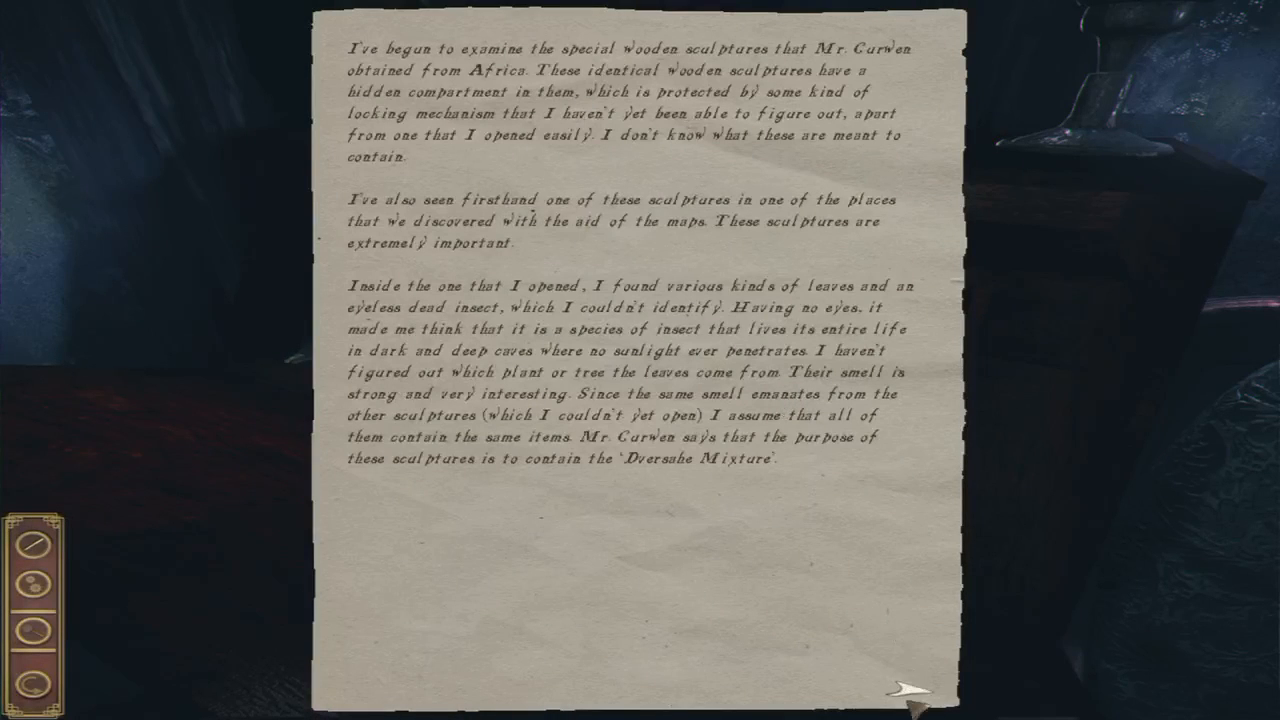
mouse_move(308, 610)
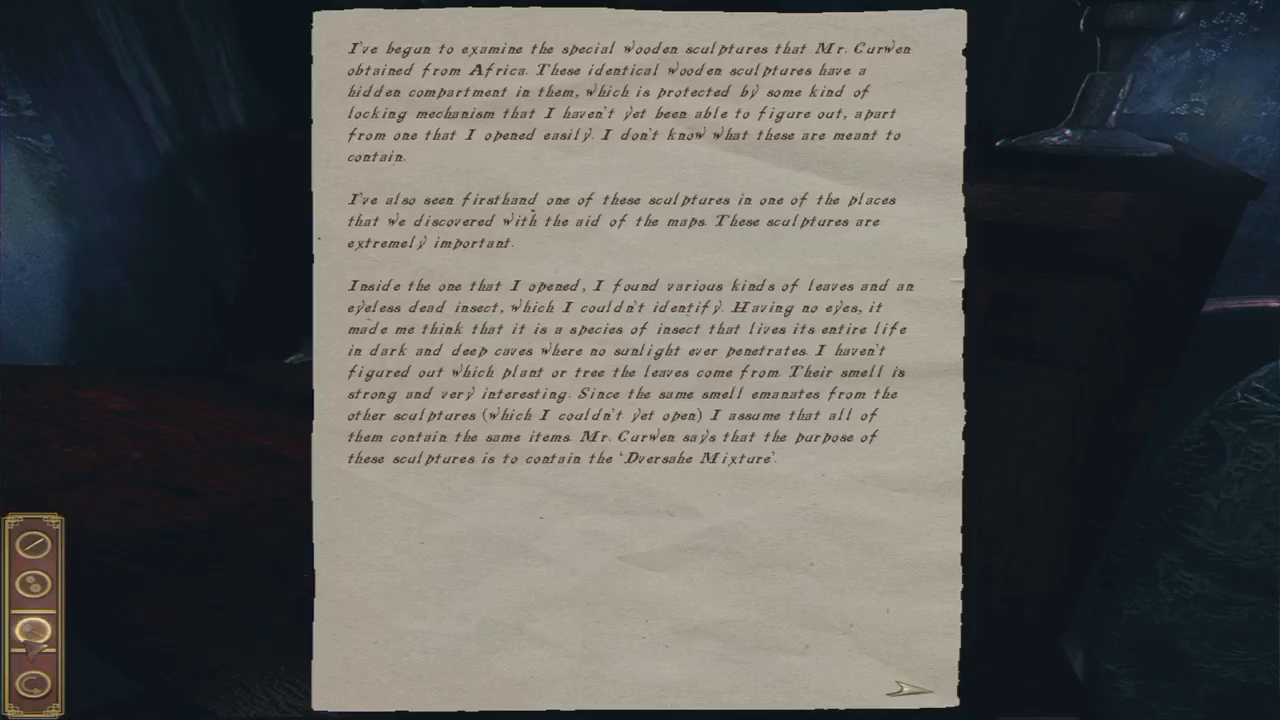
Turn from the wooden sculpture page to the mixture research page signed I.B.
left_click(896, 684)
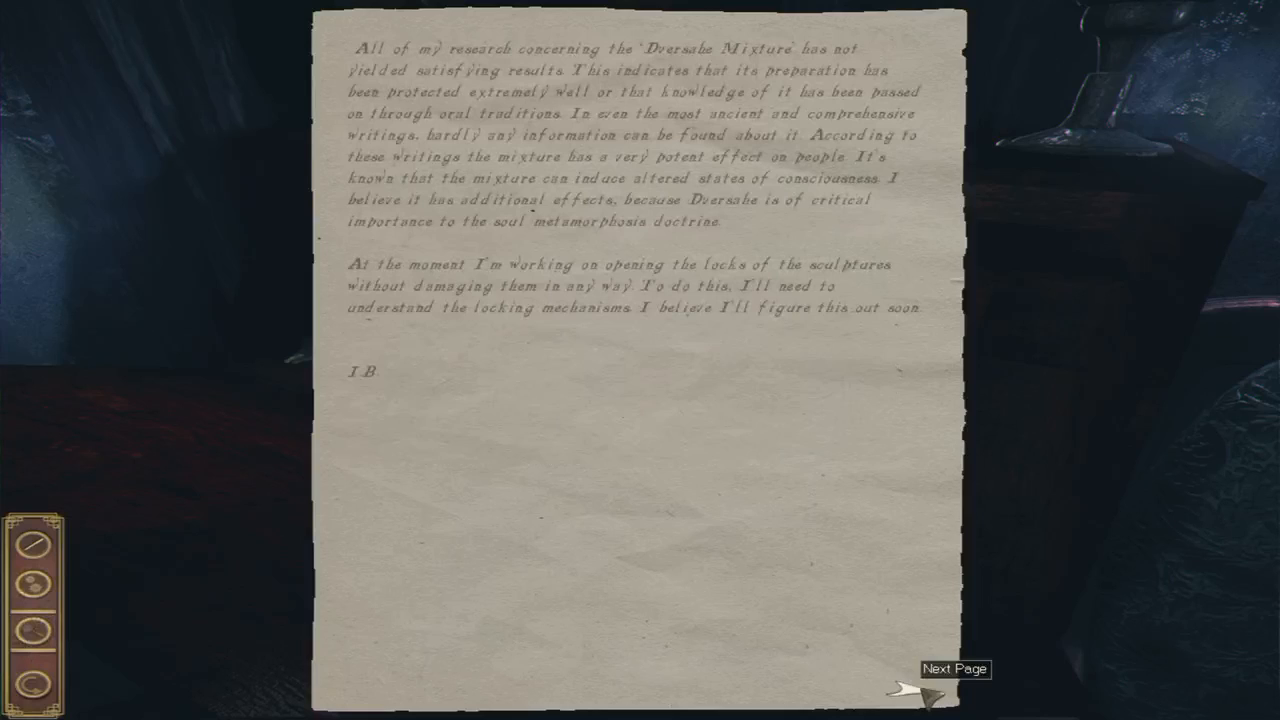
mouse_move(358, 676)
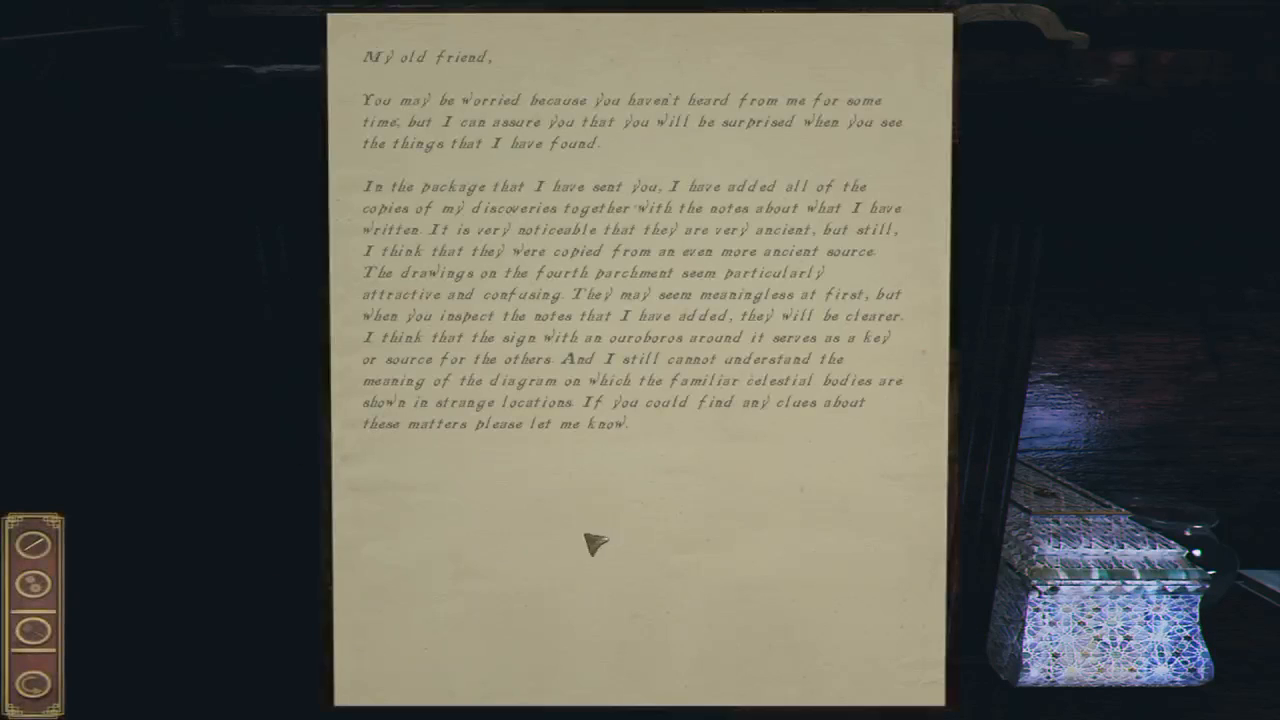
mouse_move(896, 676)
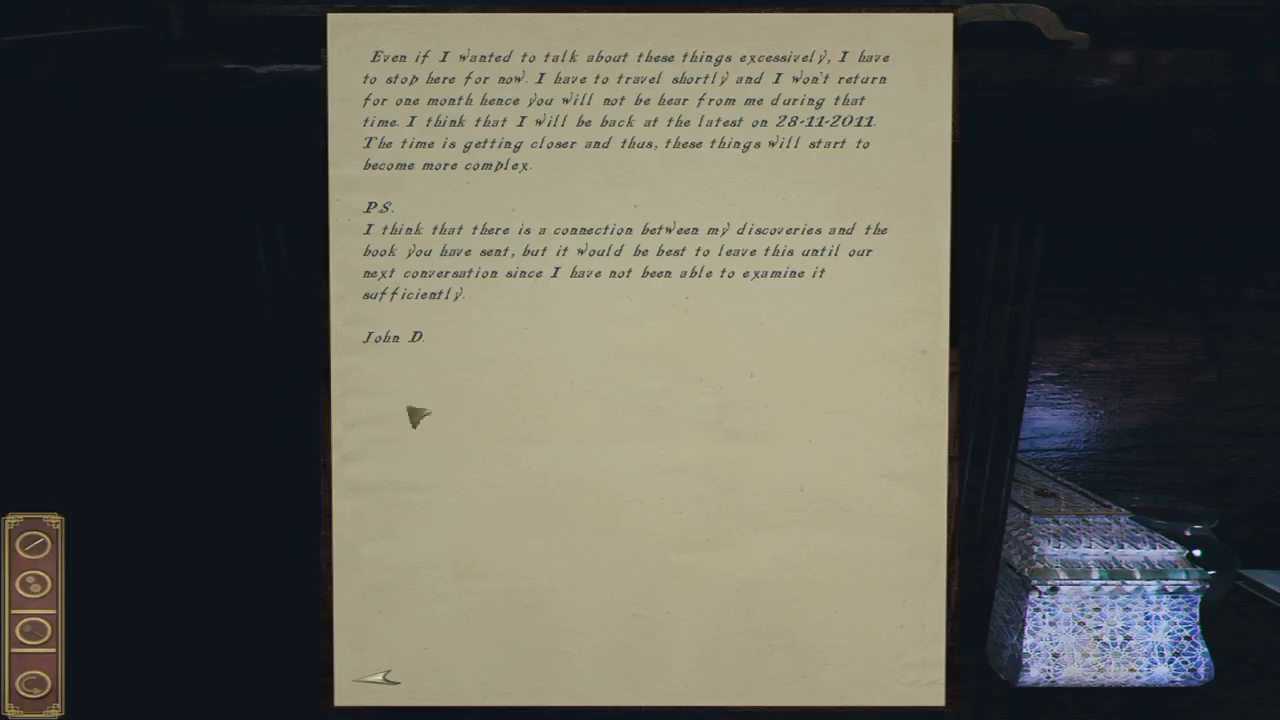
Read the friend's letter about the buried desert city and advance to its next page.
left_click(384, 682)
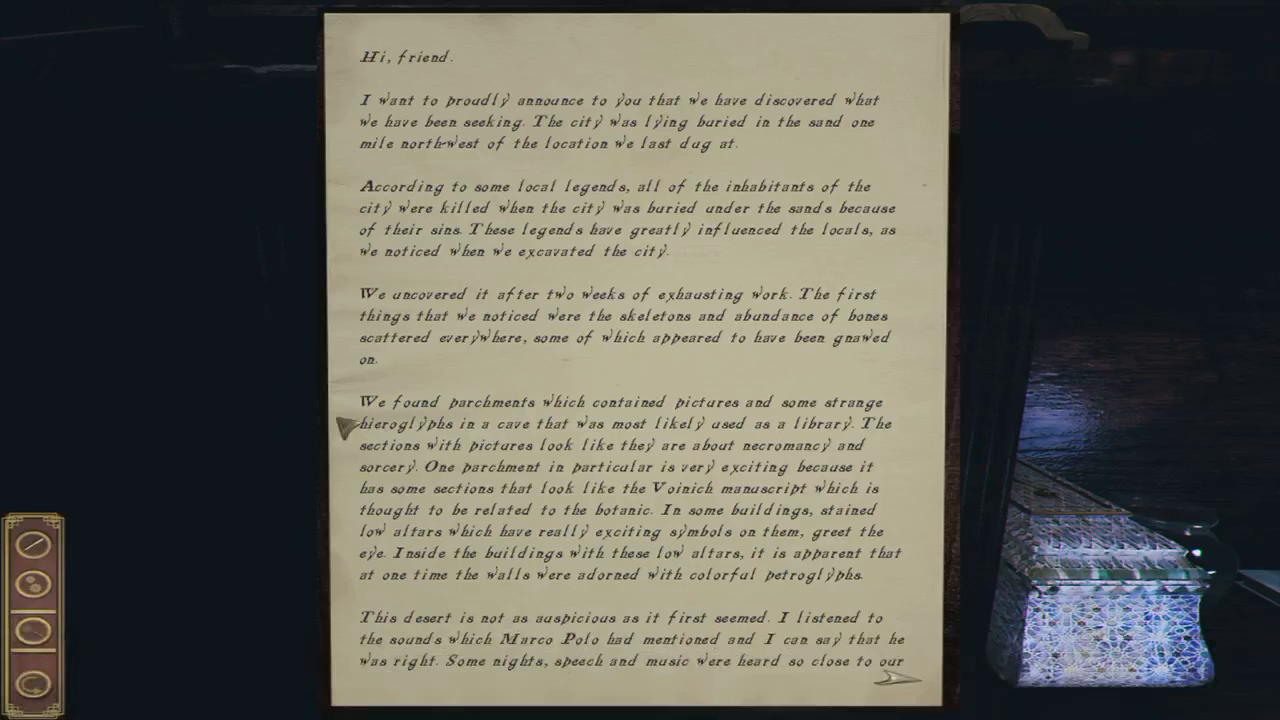
mouse_move(682, 130)
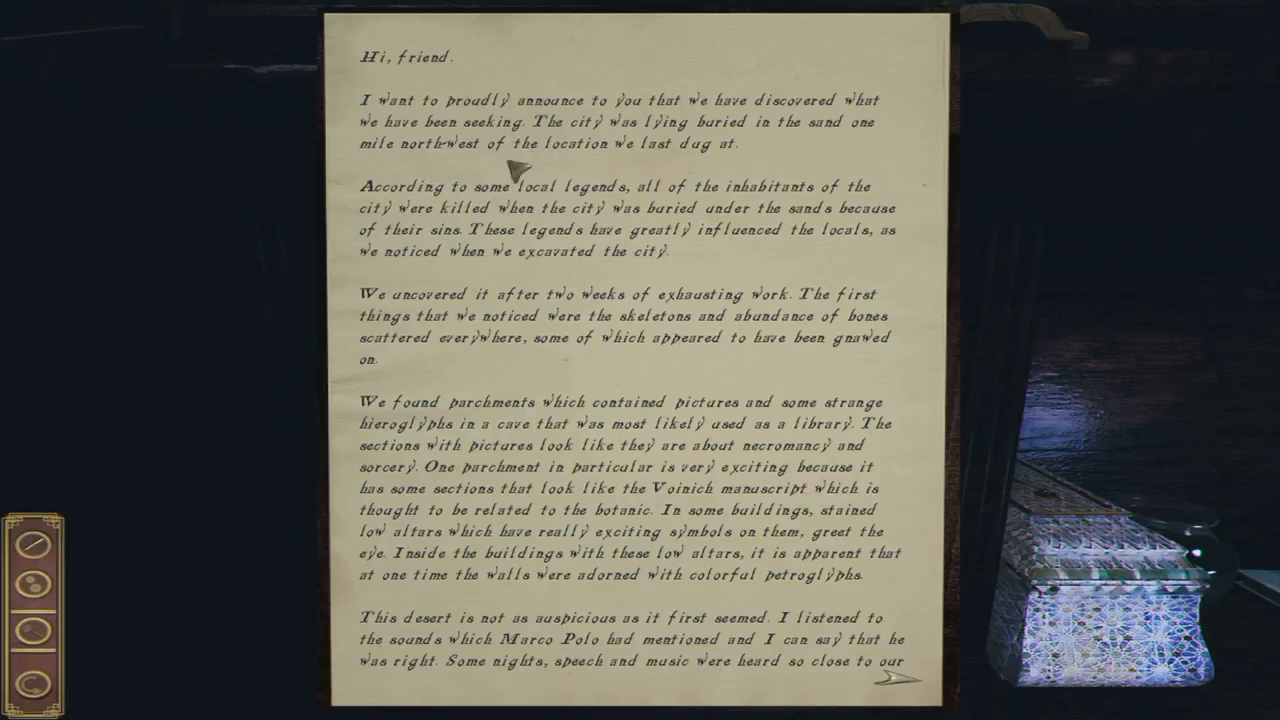
mouse_move(664, 216)
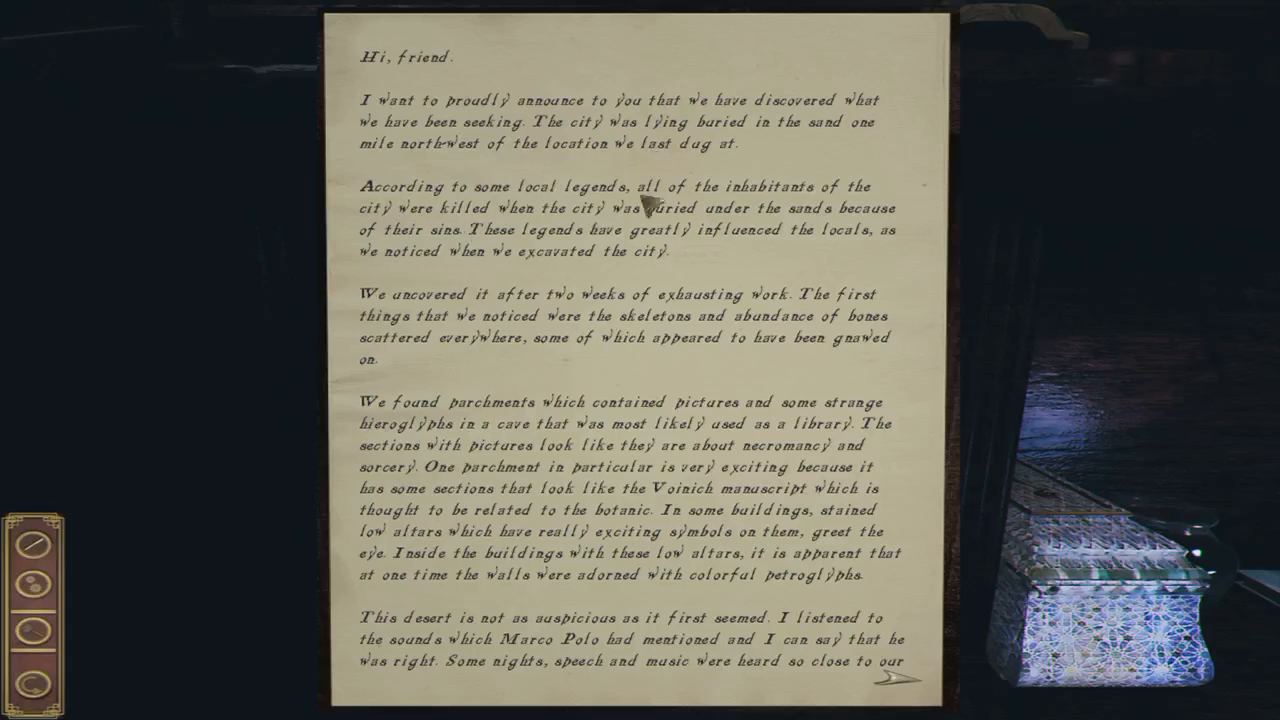
left_click(892, 694)
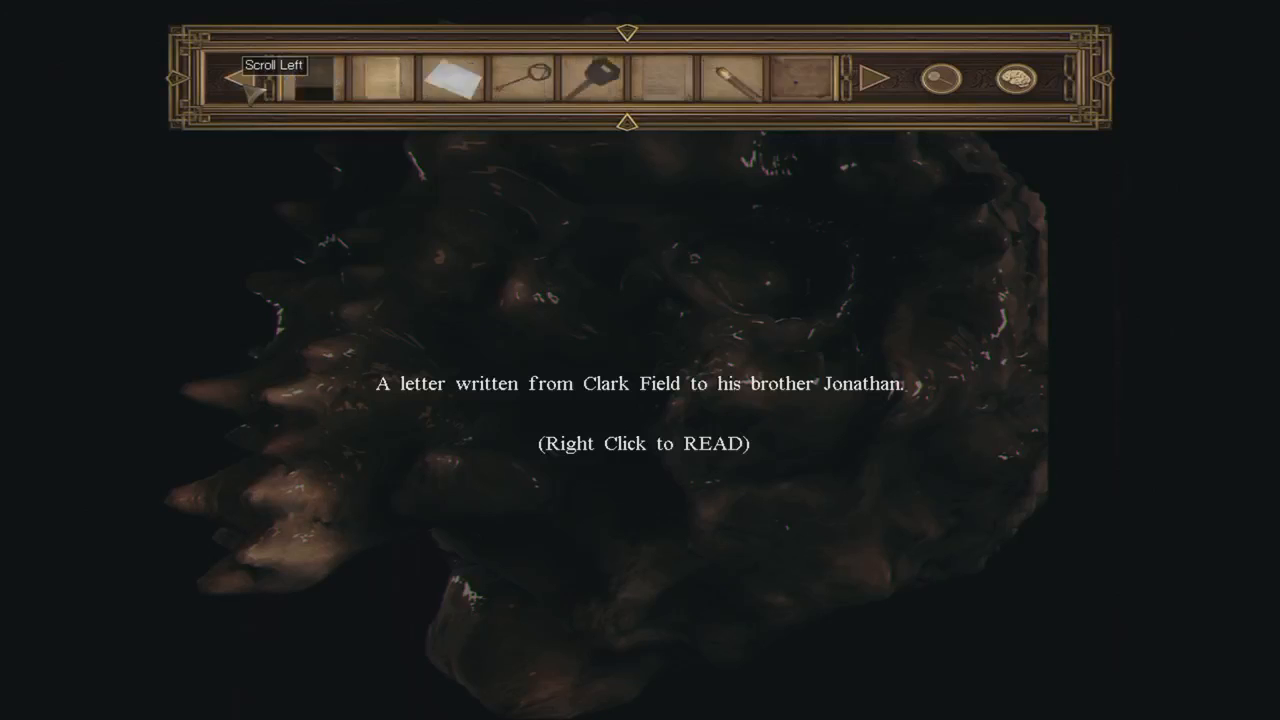
Scroll the inventory past Clark Field's notes and the car keys, bringing up the regional map.
left_click(256, 84)
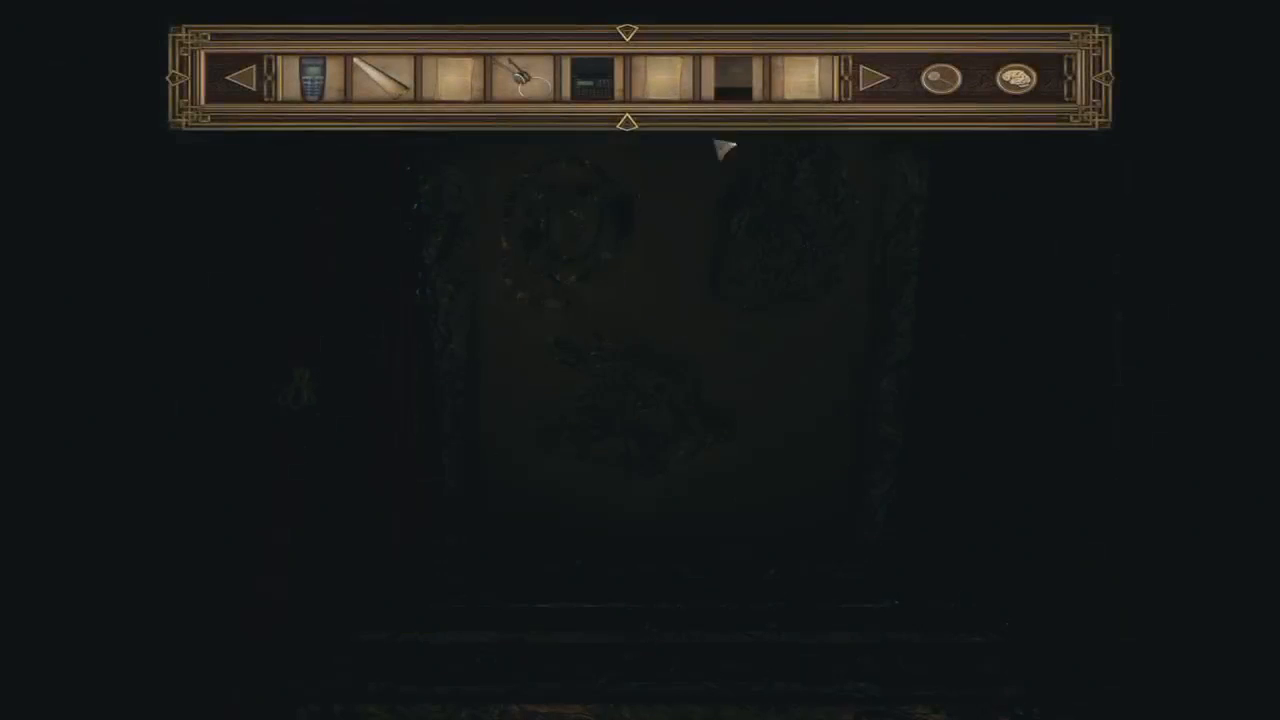
left_click(876, 78)
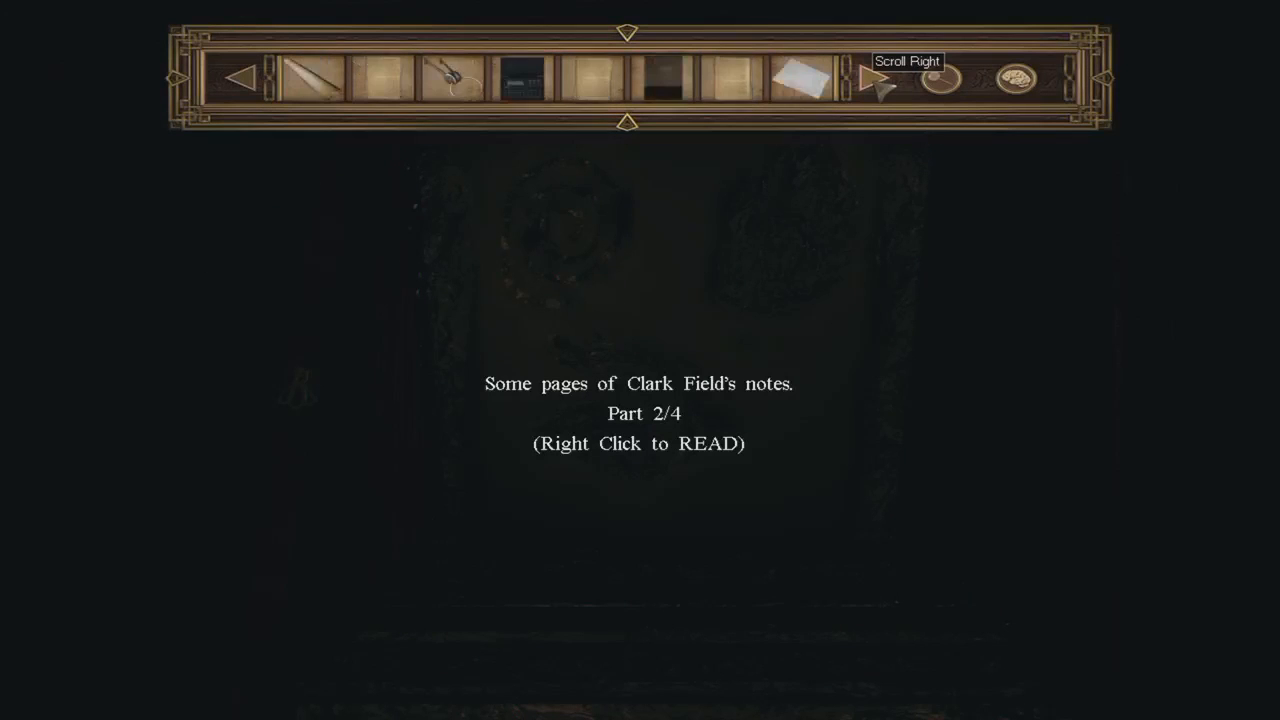
left_click(880, 84)
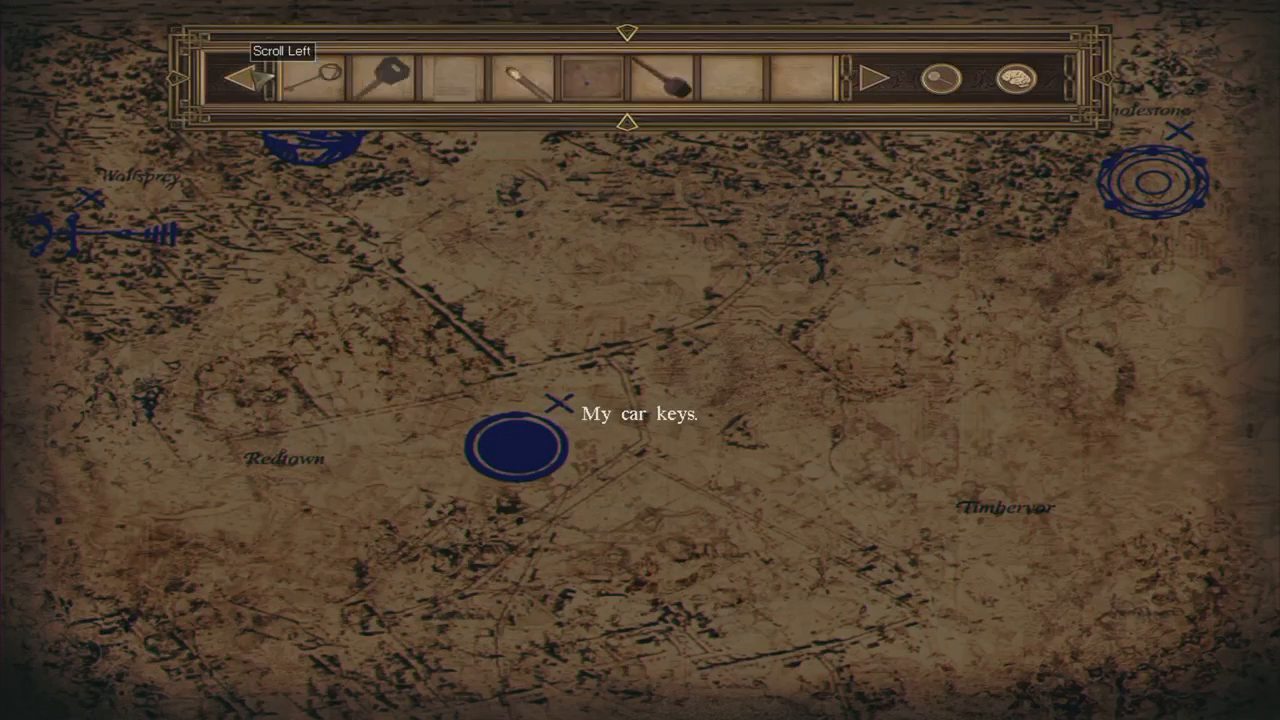
Leave the map for the dark room and check Clark Field's notes part 2/4.
left_click(248, 78)
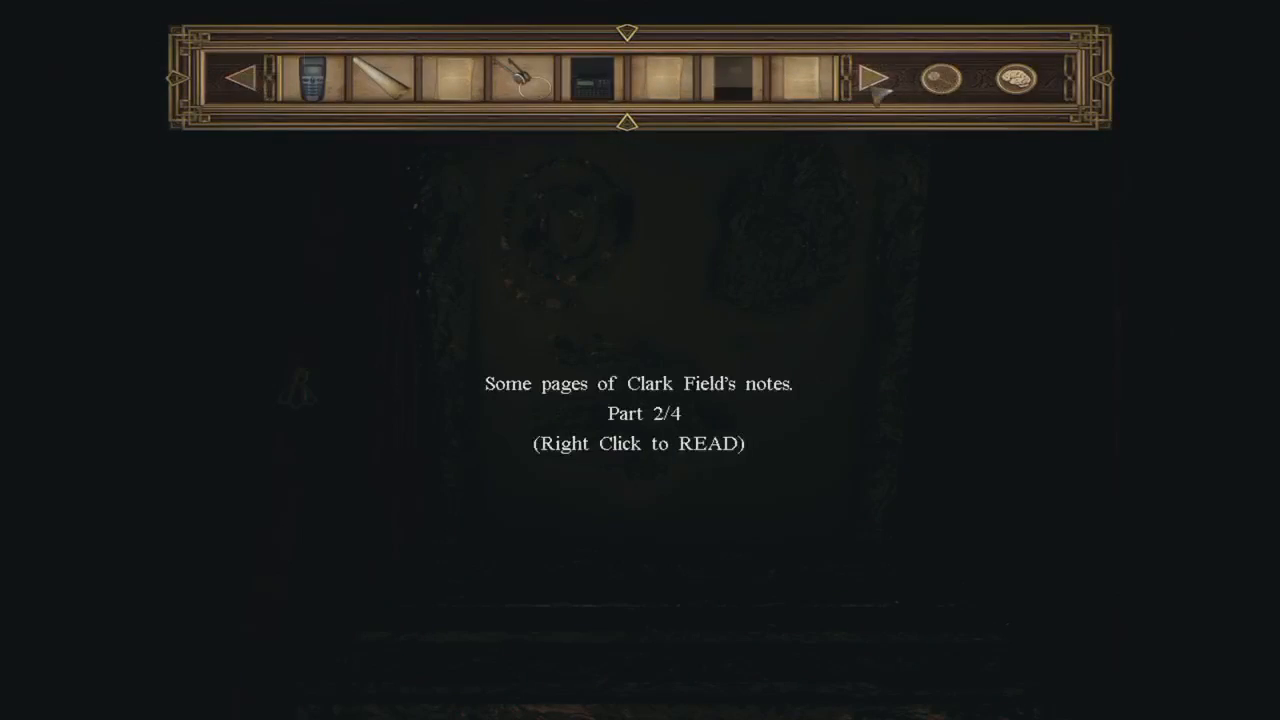
Scroll the inventory further right to inspect more collected items.
left_click(872, 78)
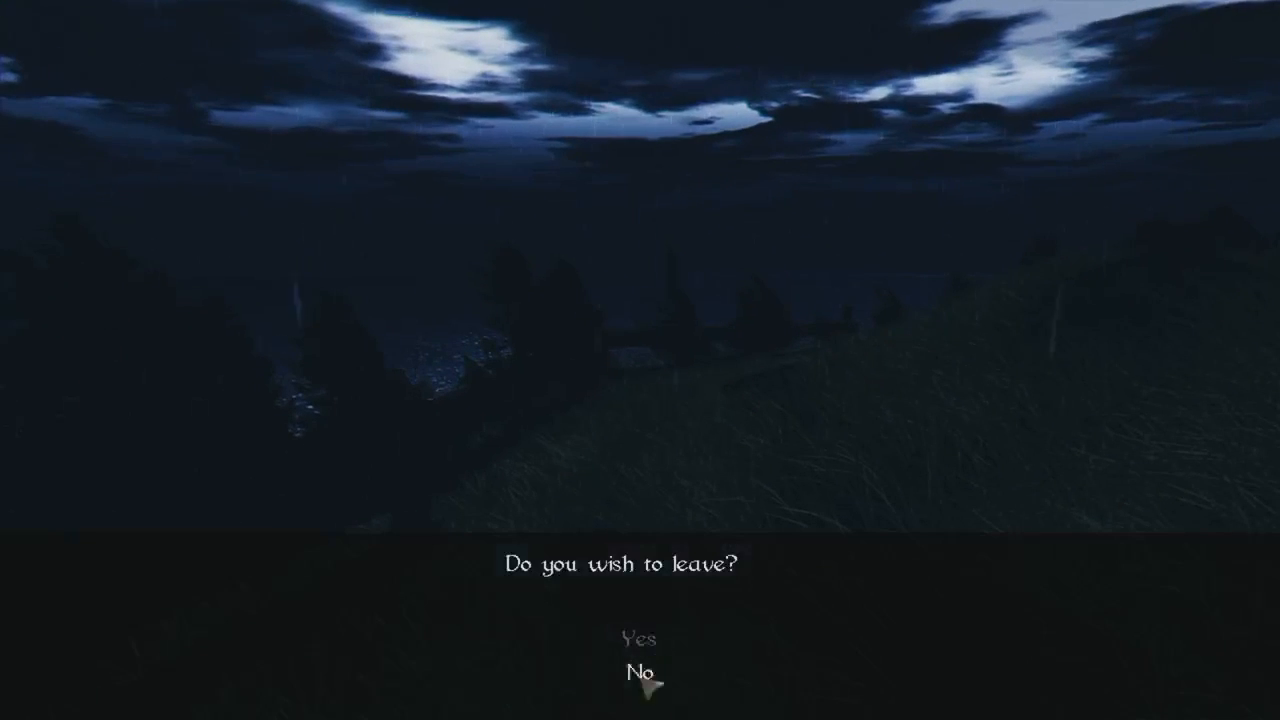
left_click(636, 638)
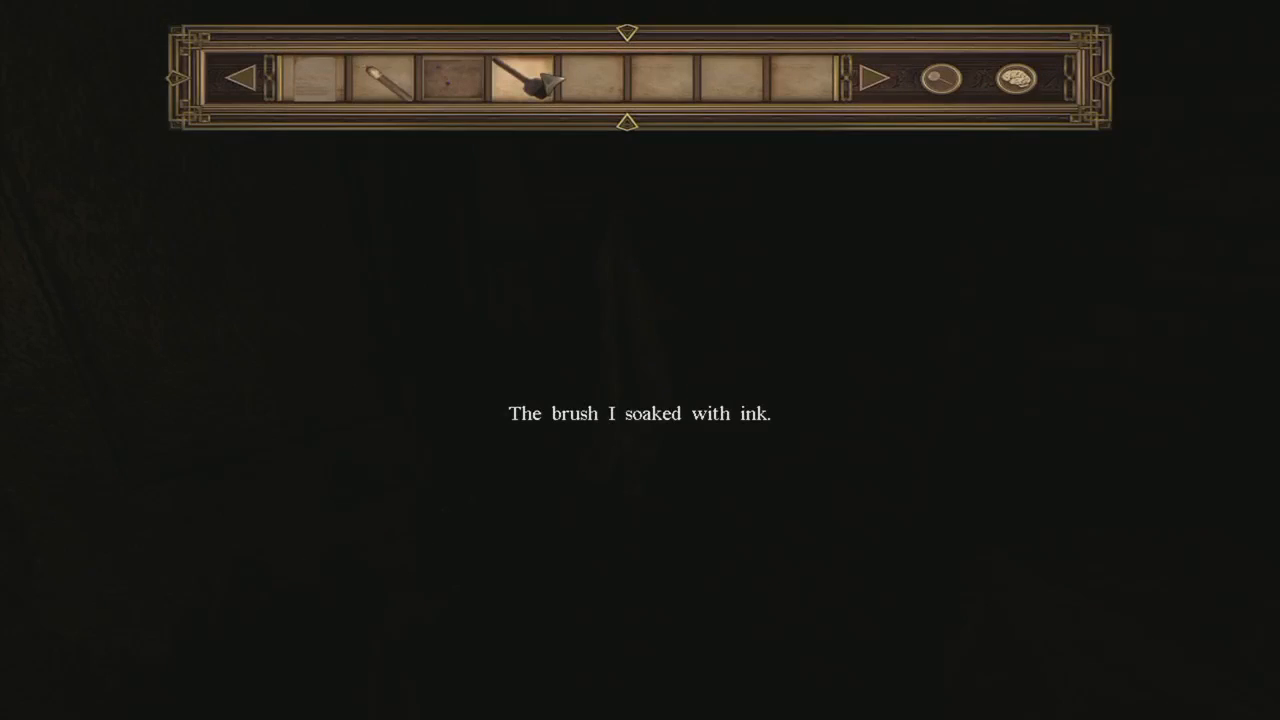
Scroll the inventory left from the ink-soaked brush back to Edwin Pickman's quatrain.
left_click(240, 80)
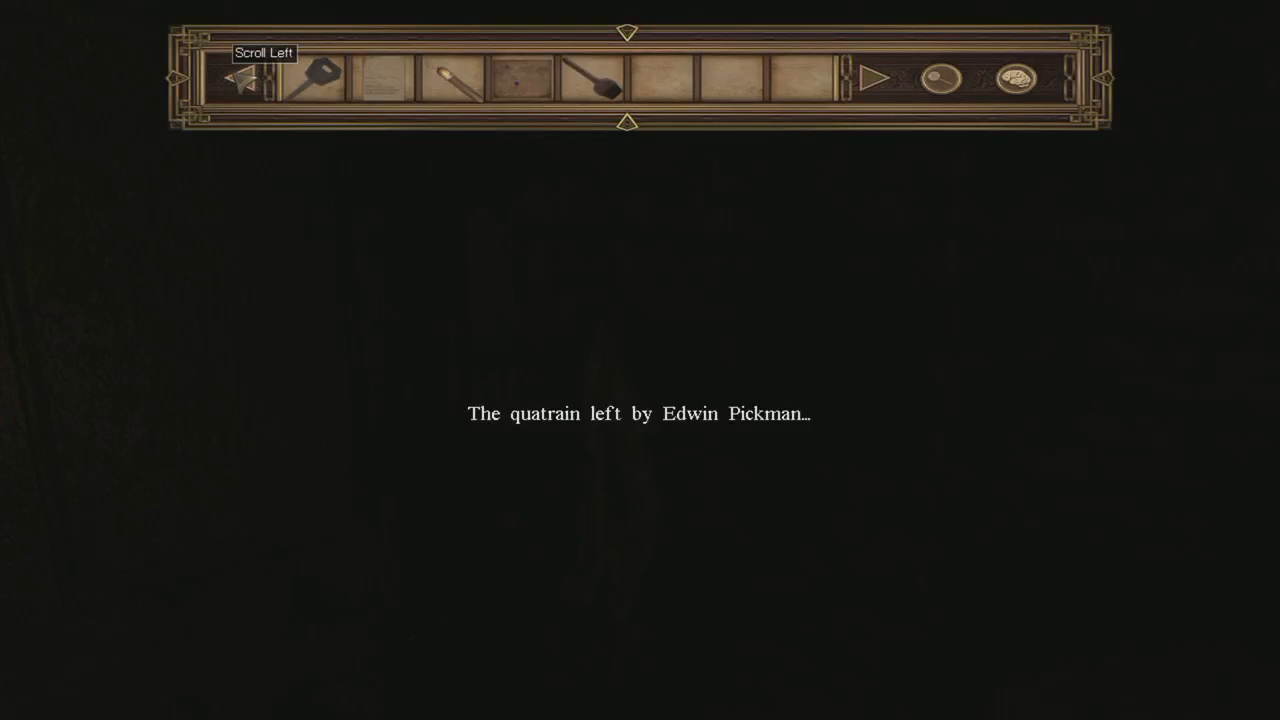
left_click(240, 80)
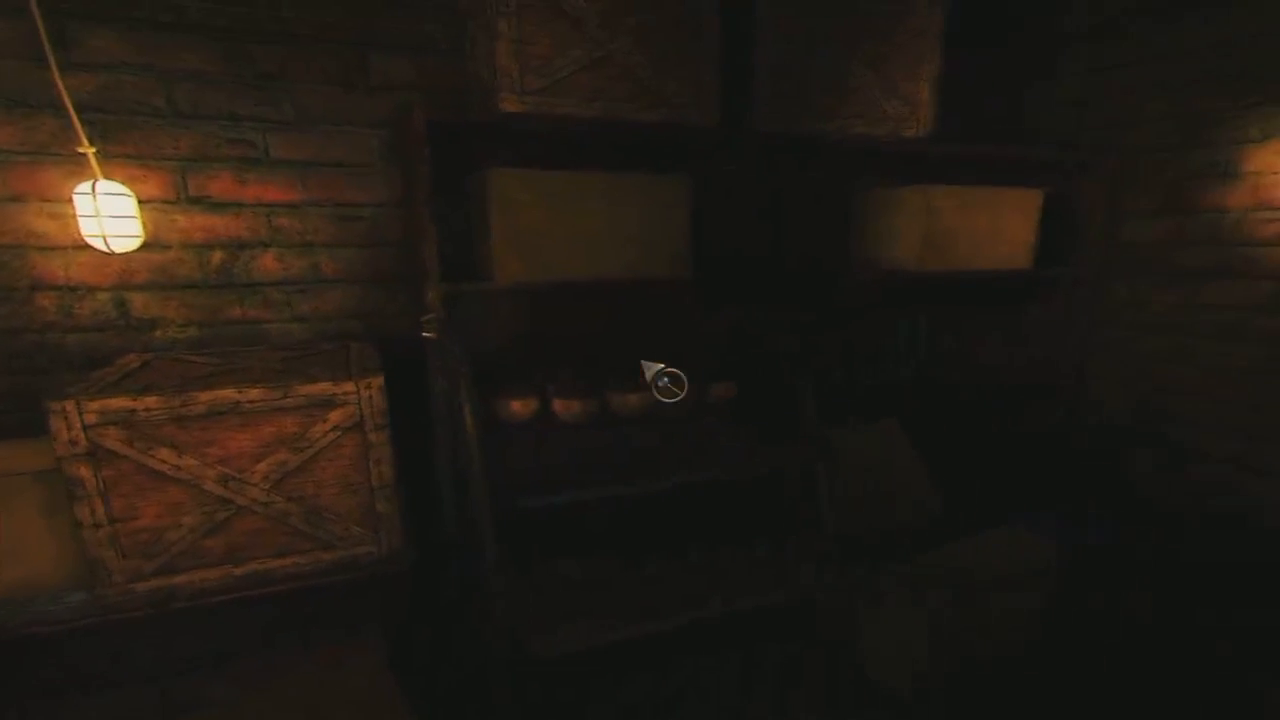
Bring up the inventory in the storeroom and move to the old map found in the cabin.
left_click(662, 396)
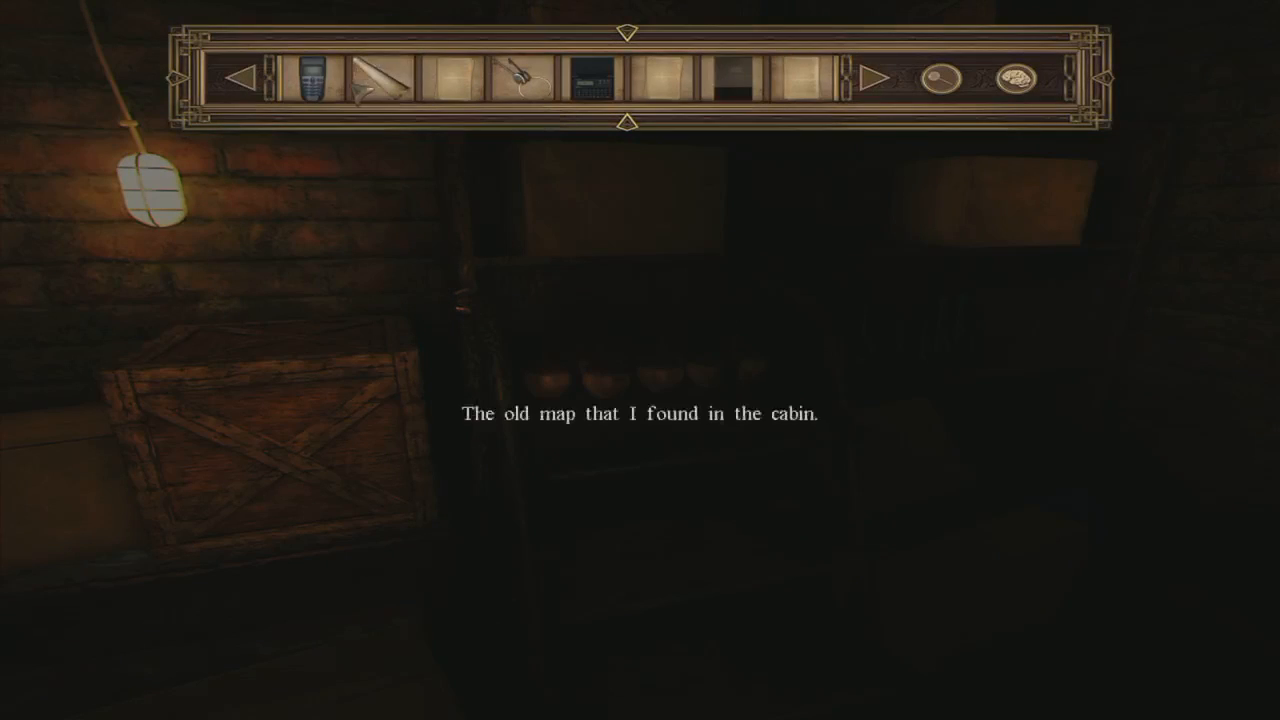
left_click(884, 78)
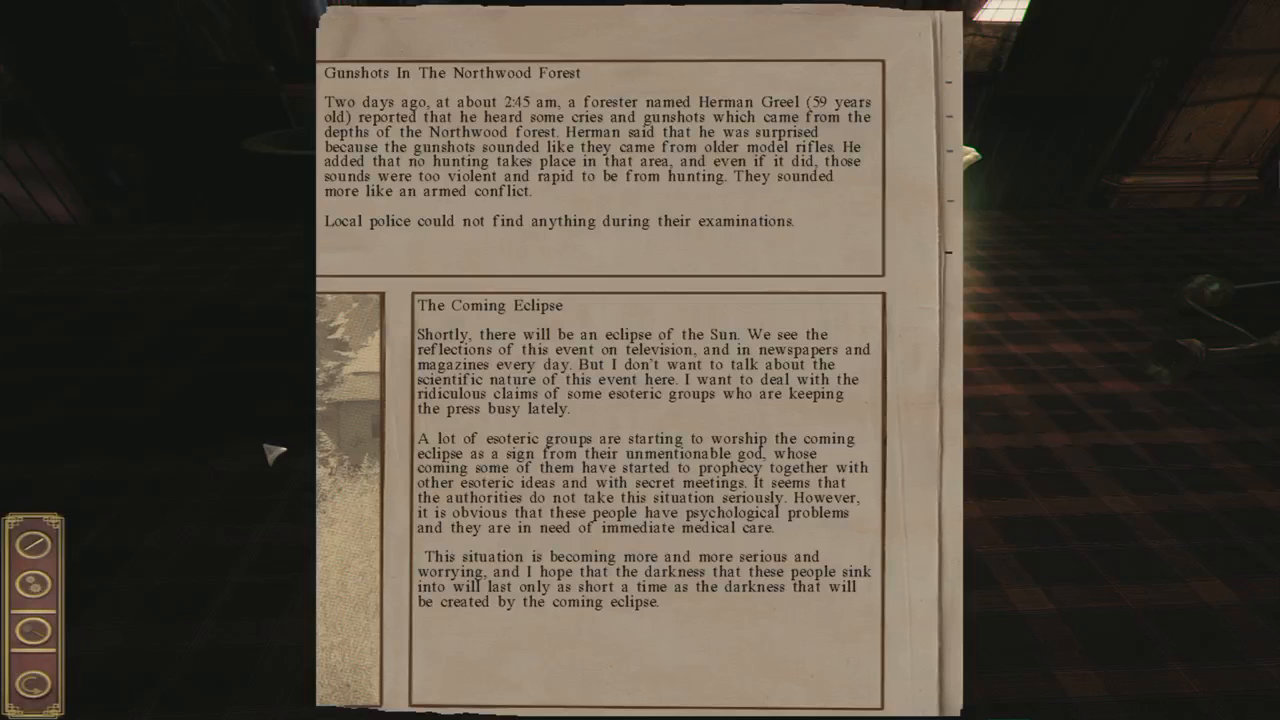
mouse_move(338, 136)
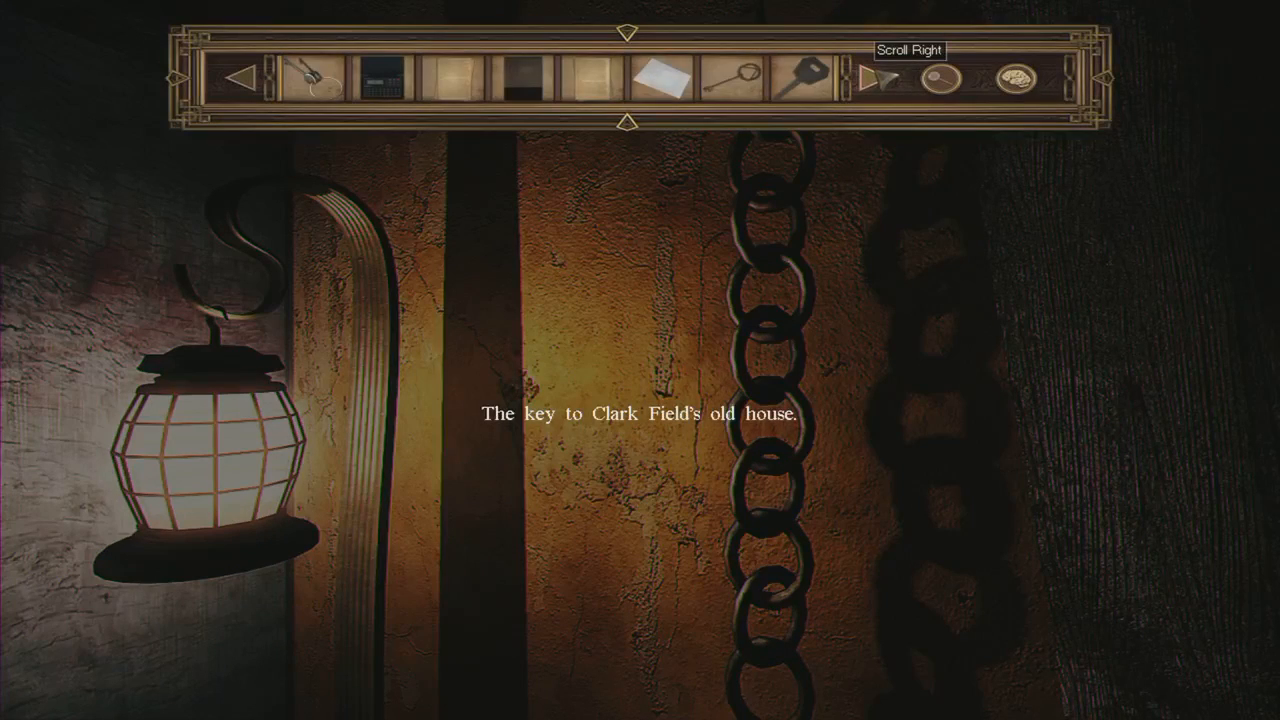
Select the hooked wooden stick from the inventory to try on the hanging chain.
left_click(888, 72)
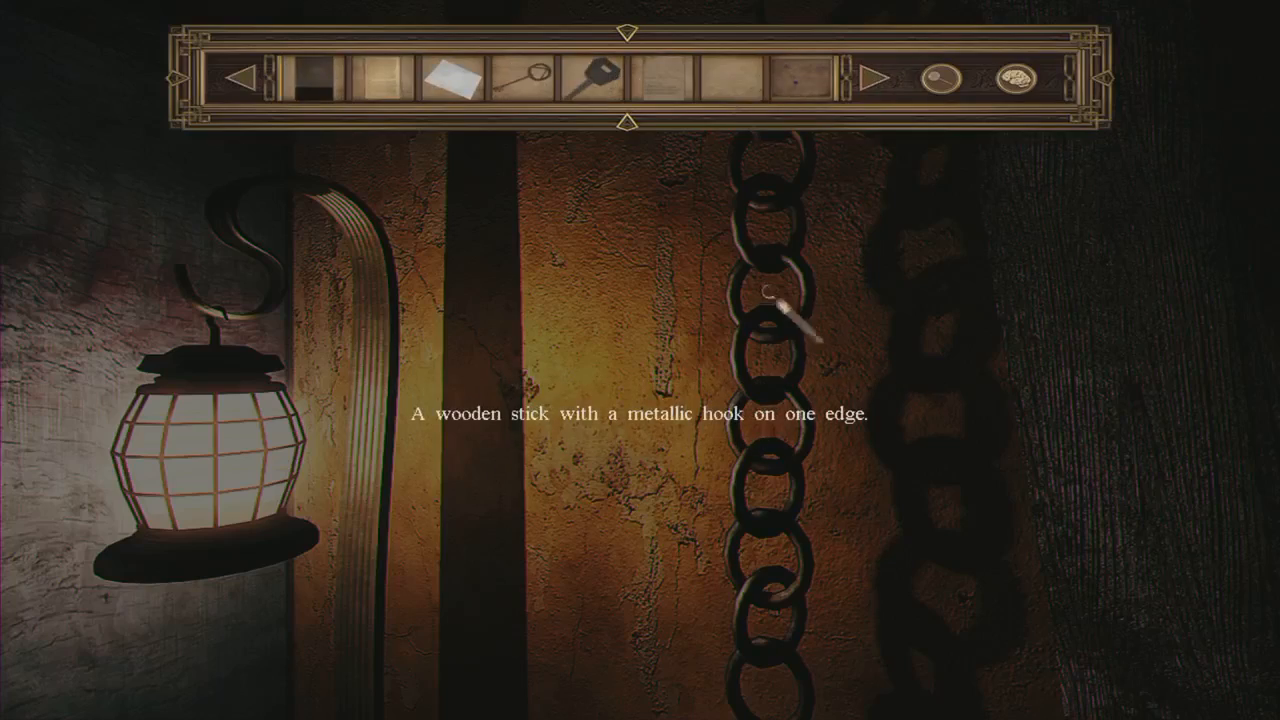